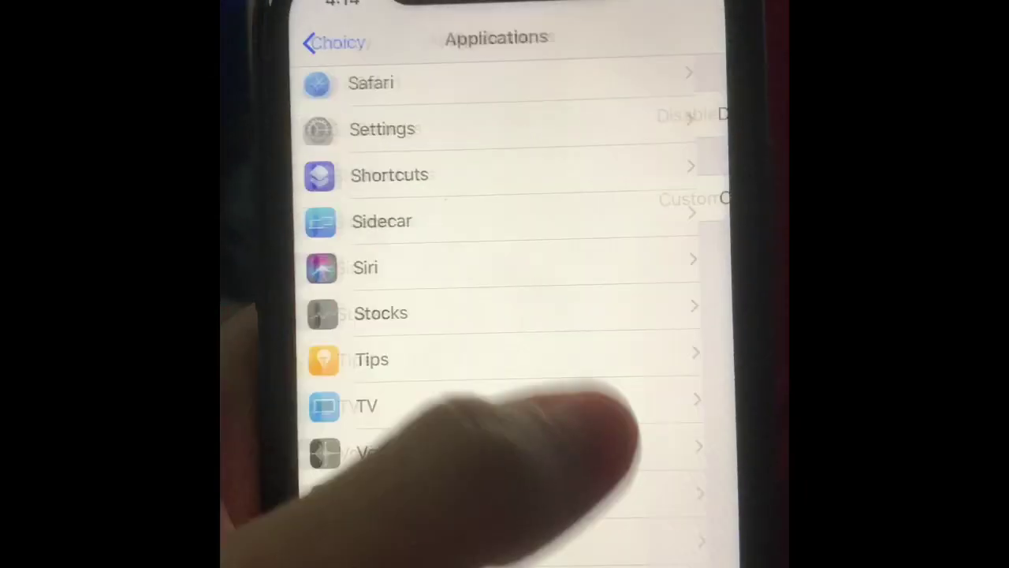
Return from the Applications list to the main Choicy preferences page
{"action": "left_click", "coordinate": [336, 41]}
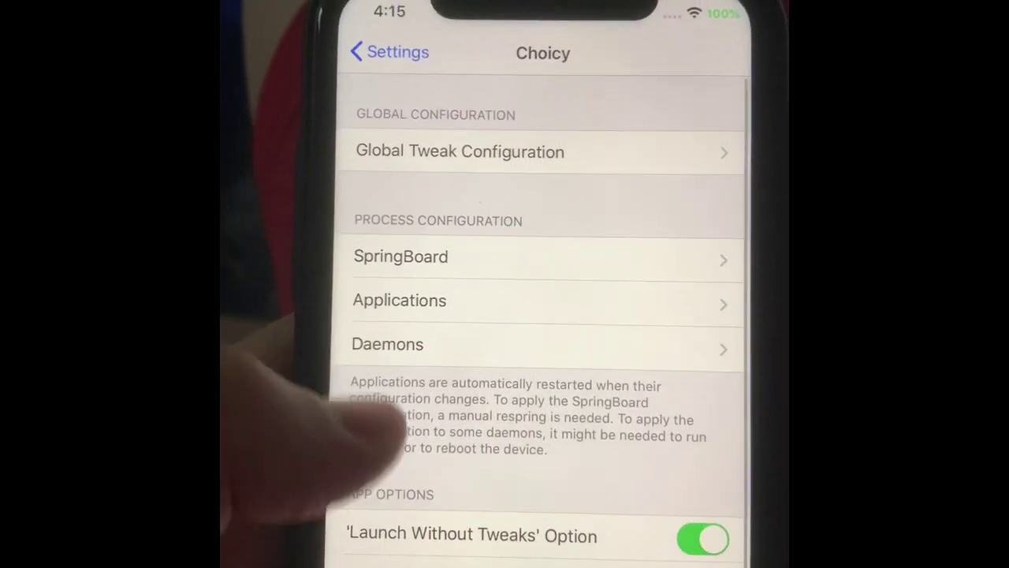